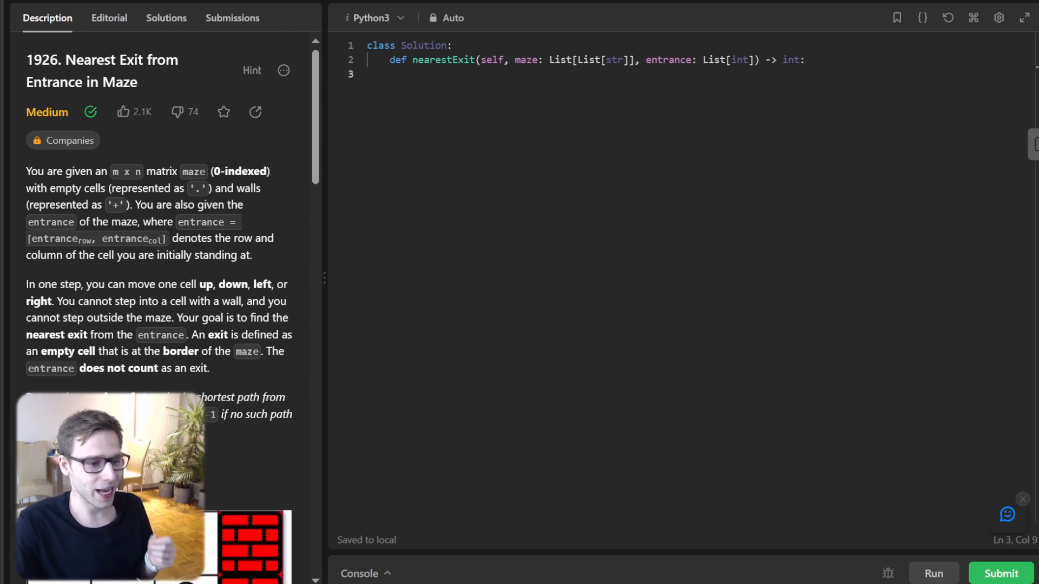
- Scroll the problem description down to Example 1's maze, input, output and explanation
scroll("down", 3)
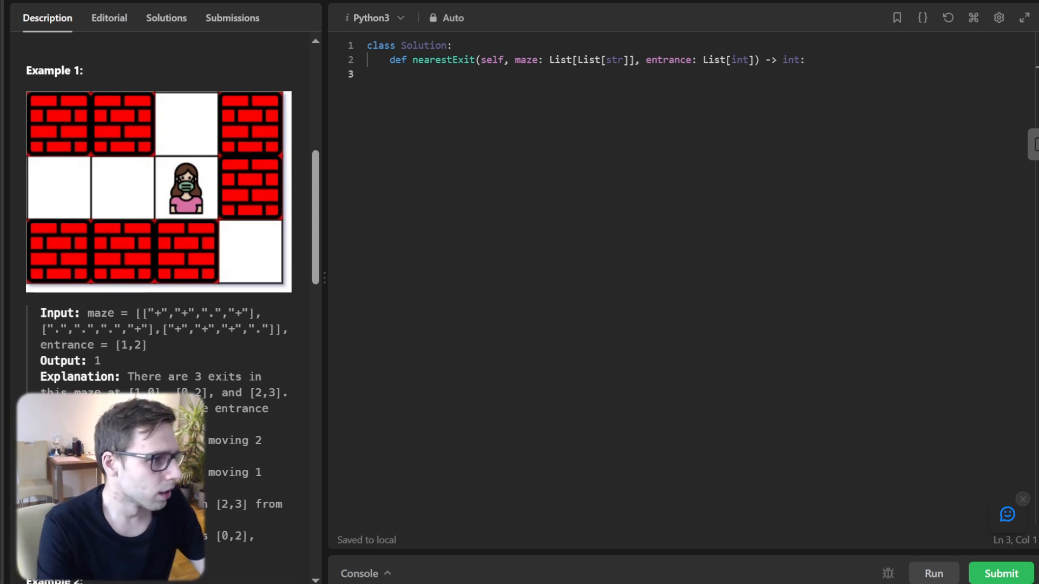
- Write m, n = len(maze), len(maze[0]) and directions = [(0, 1), (1, 0), (0, -1), (-1, 0)]
type("m, n = 1")
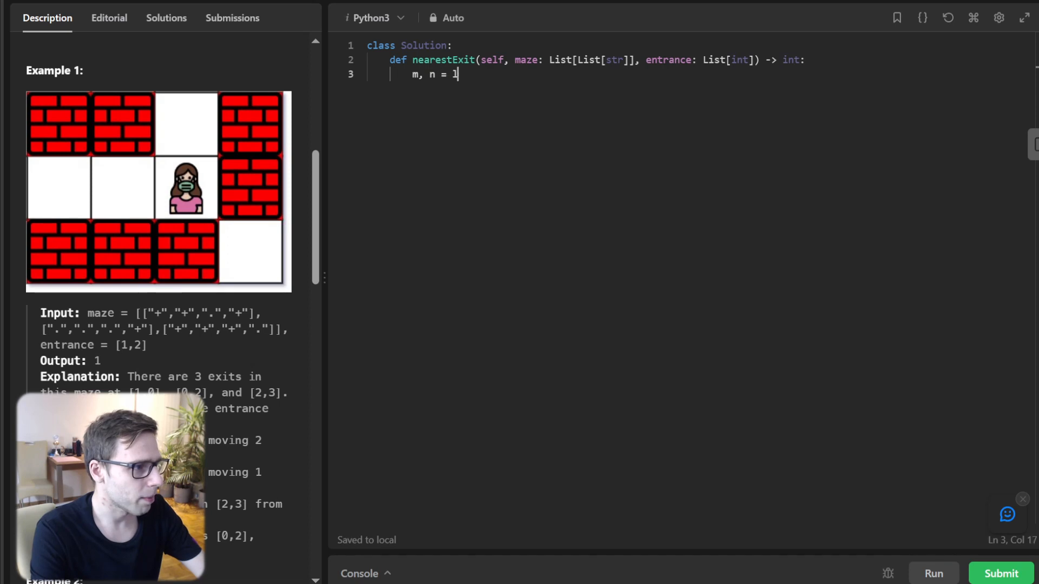
type("en(maze), len(")
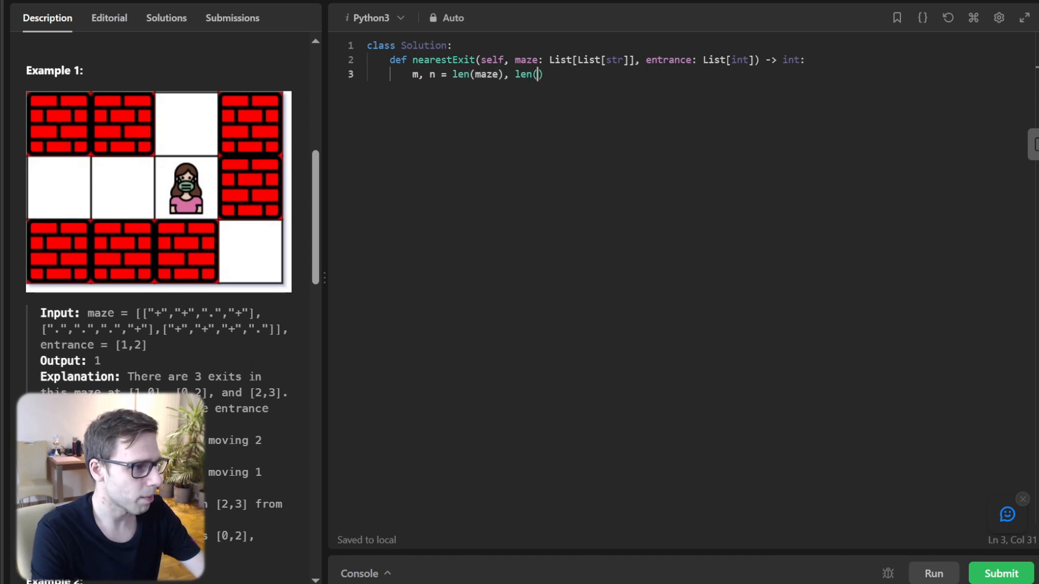
type("maze[0]")
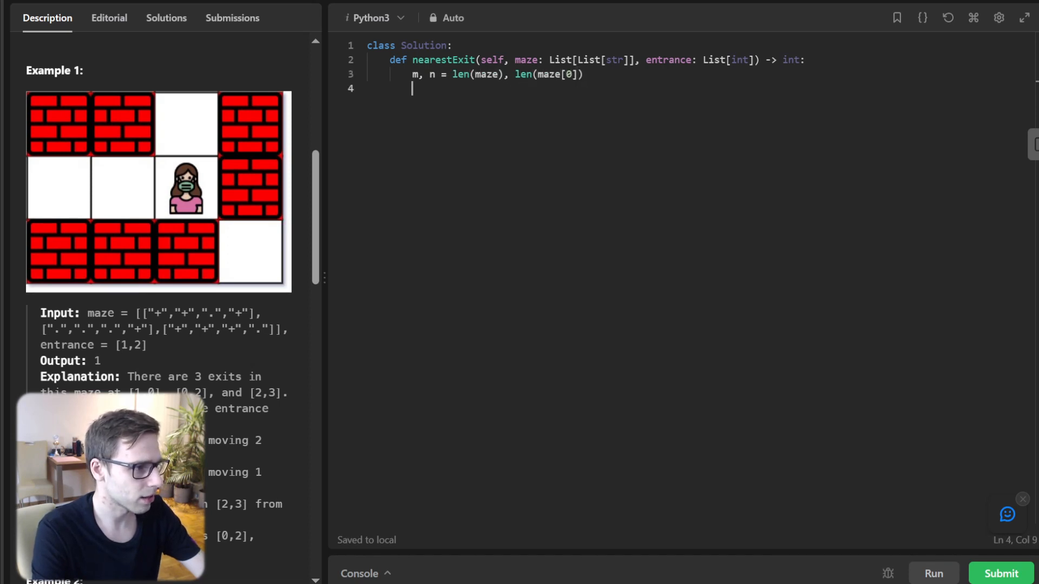
type("directions =")
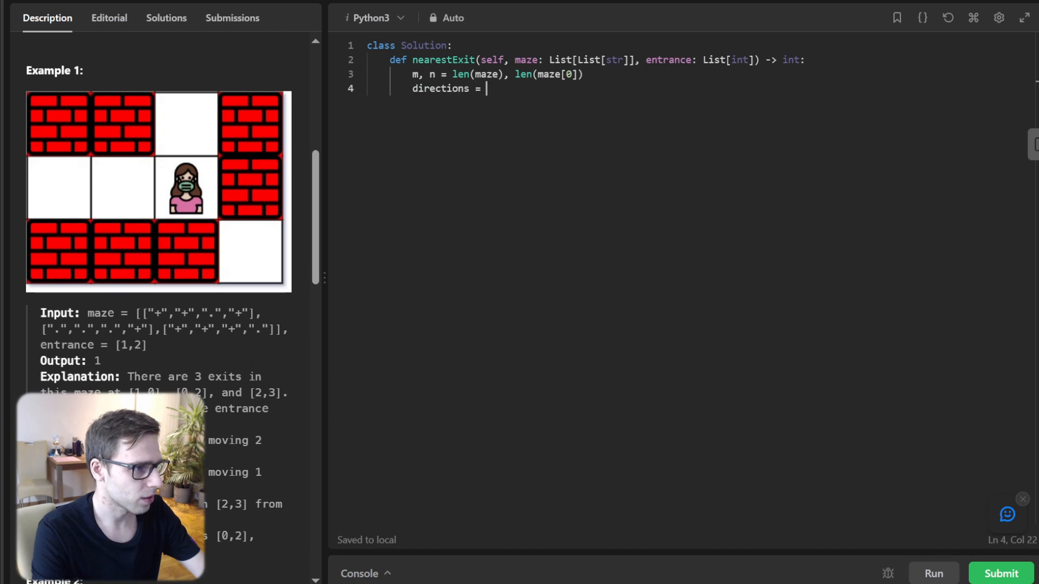
type("[(0, 1), (")
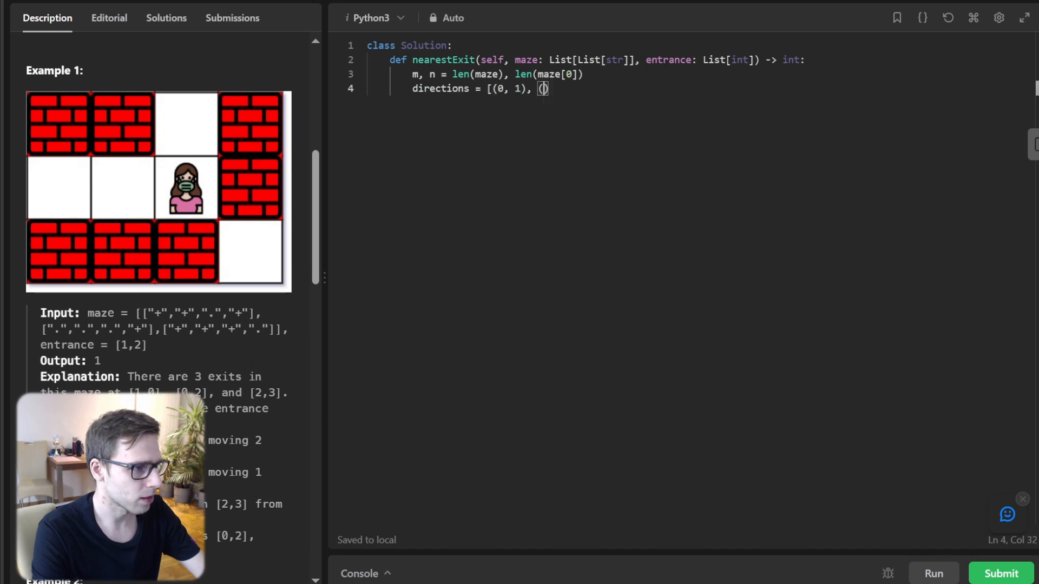
type("1, 0), (0,")
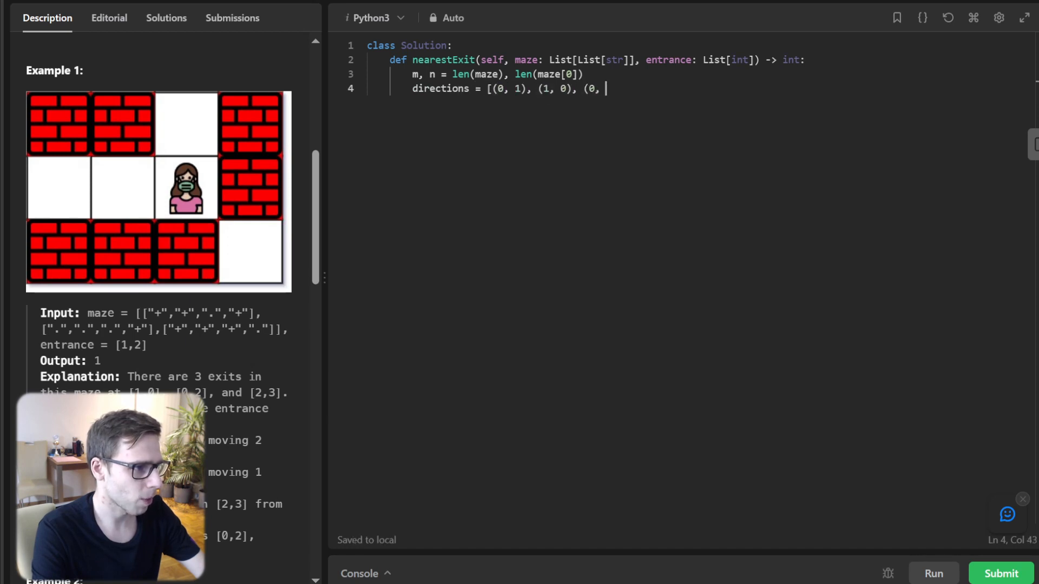
type("-1), (-1,")
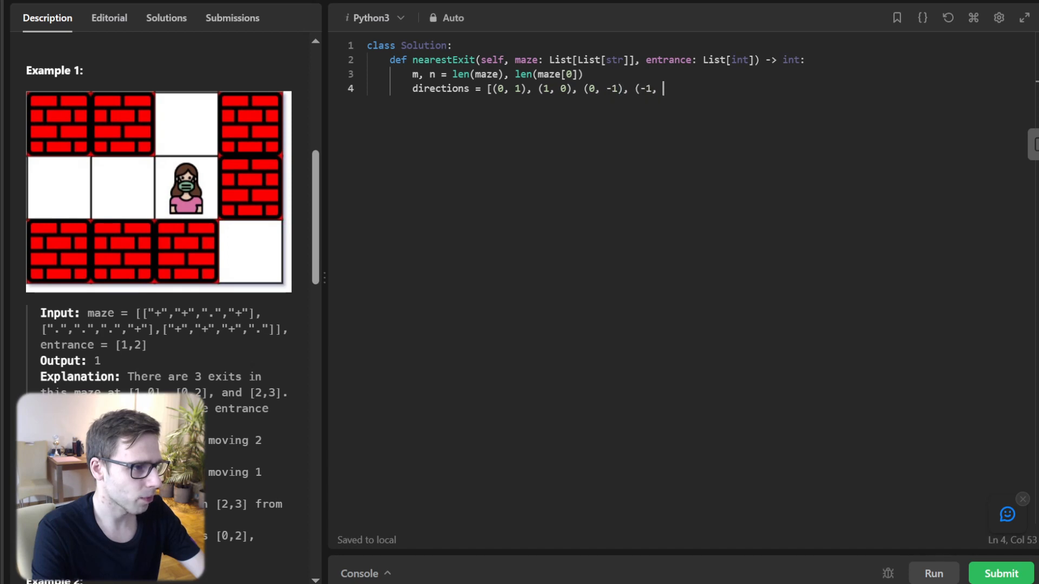
type("0)]")
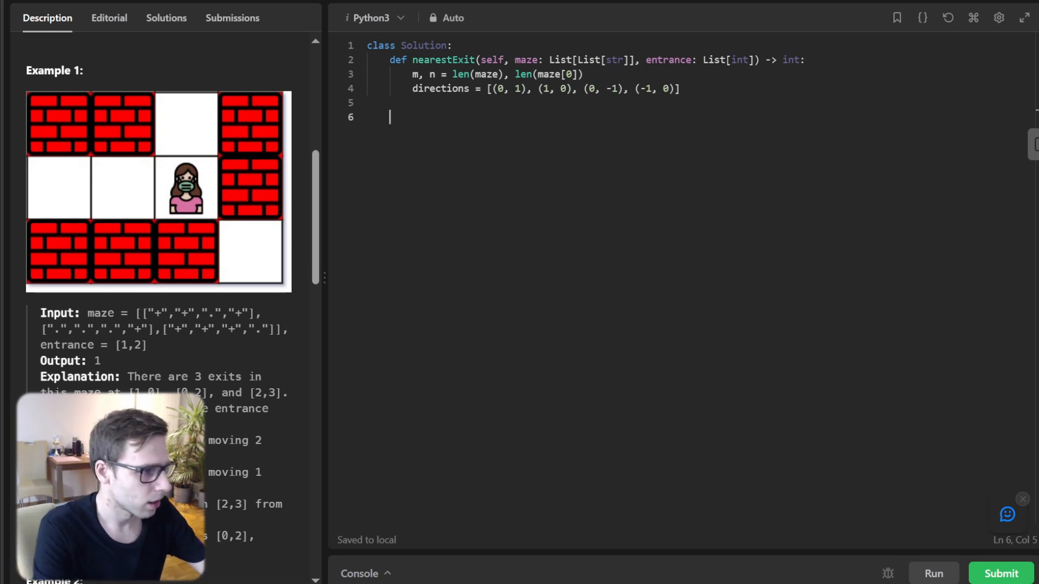
- Initialize queue = deque([(entrance[0], entrance[1], 0)]) with a comment on the entrance and distance 0
type("# Initialize the")
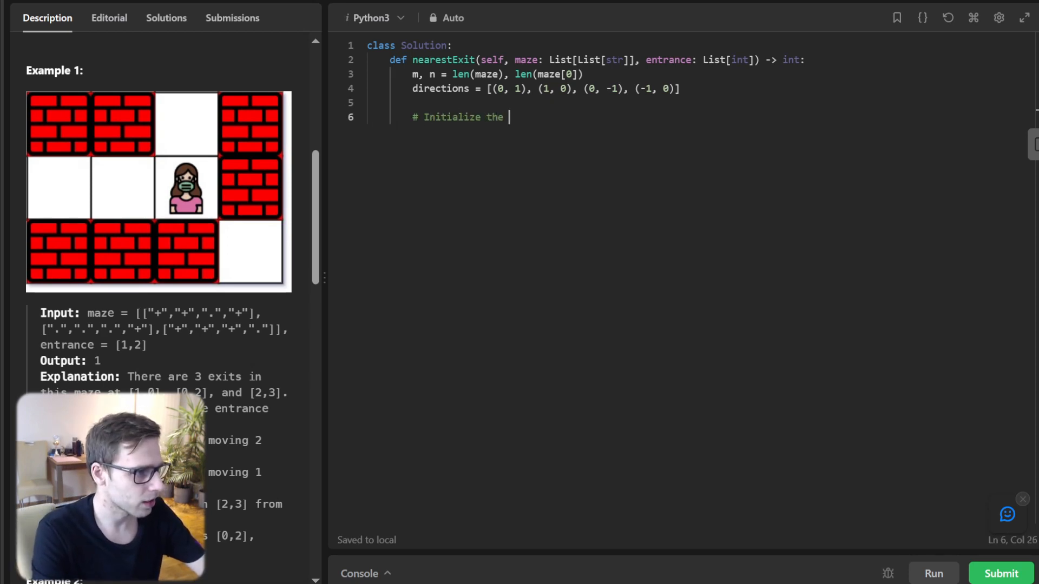
type("queue with the e")
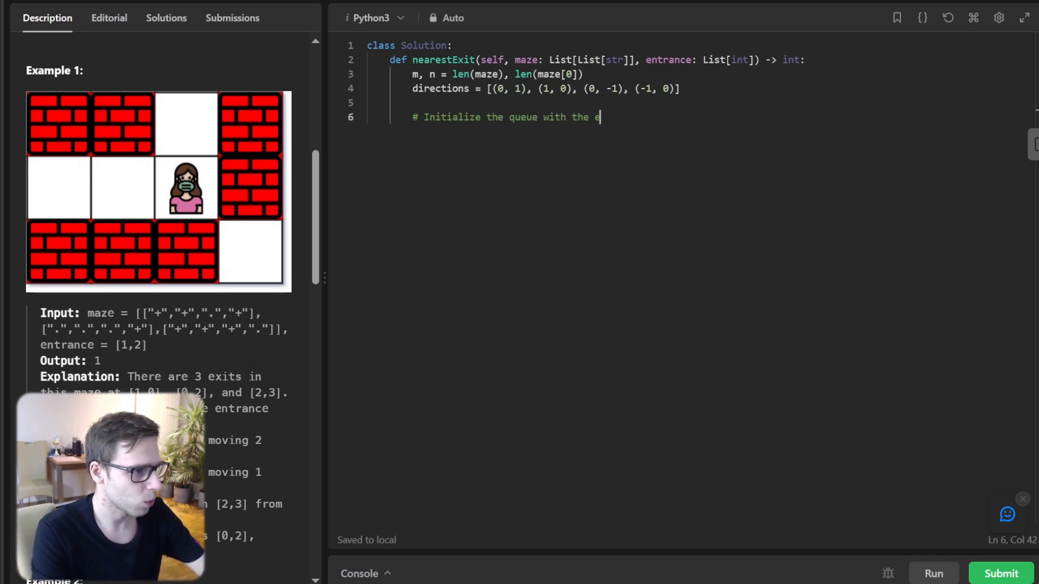
type("ntrance and dista")
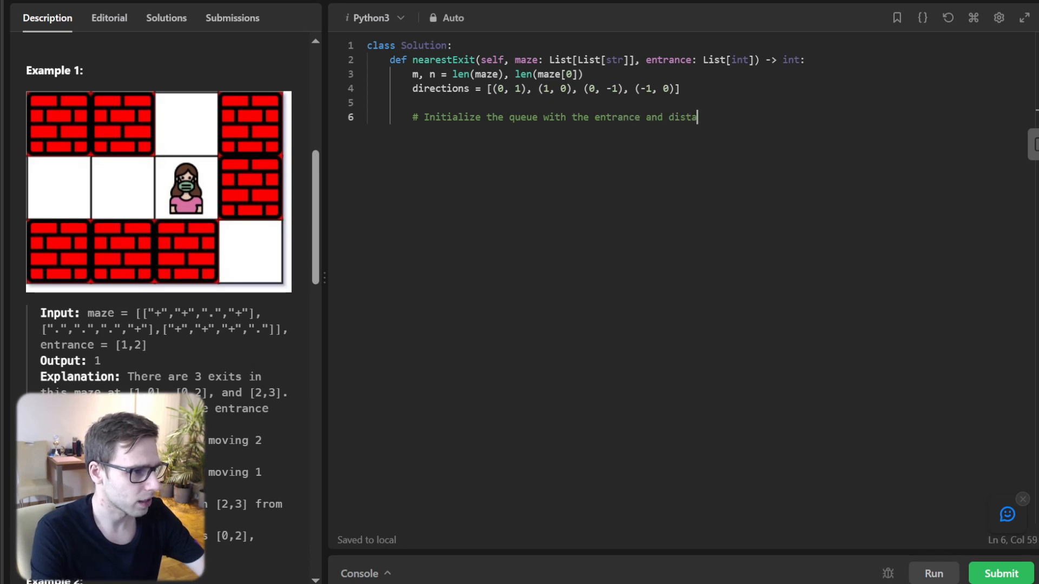
type("nce as 0")
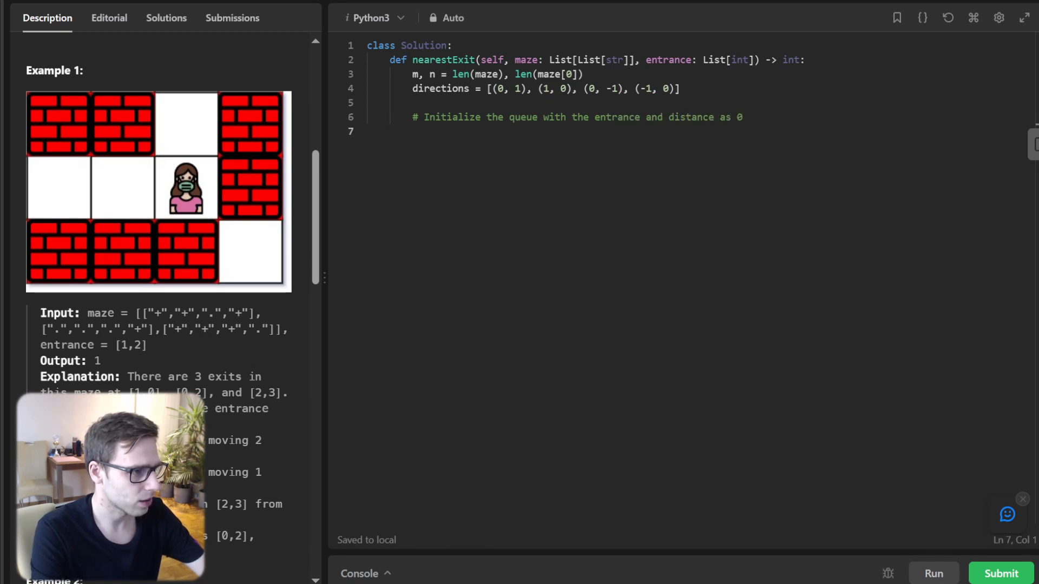
type("queue =")
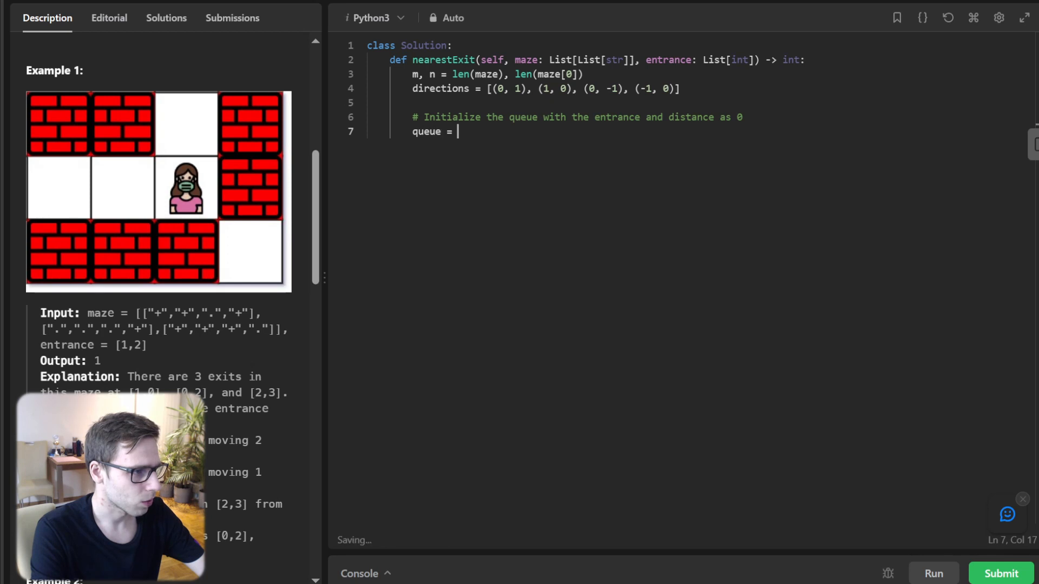
type("deque([(entran")
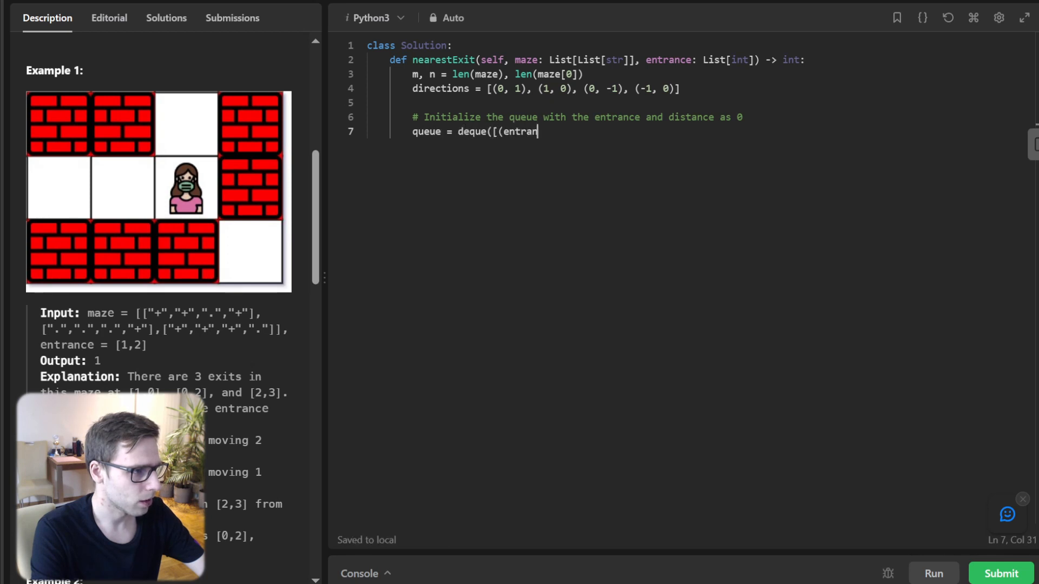
type("ce[0,]")
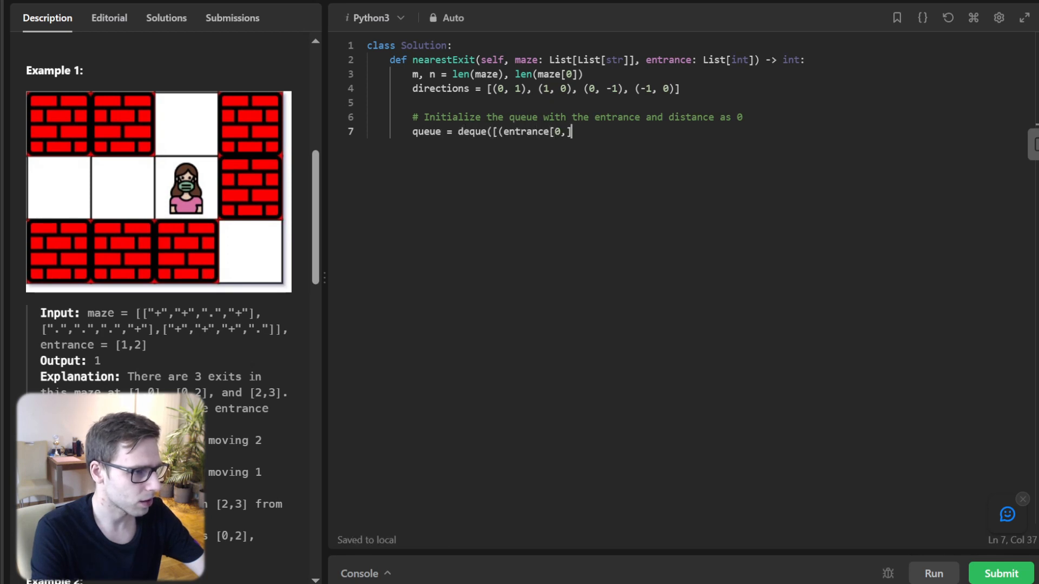
type(",")
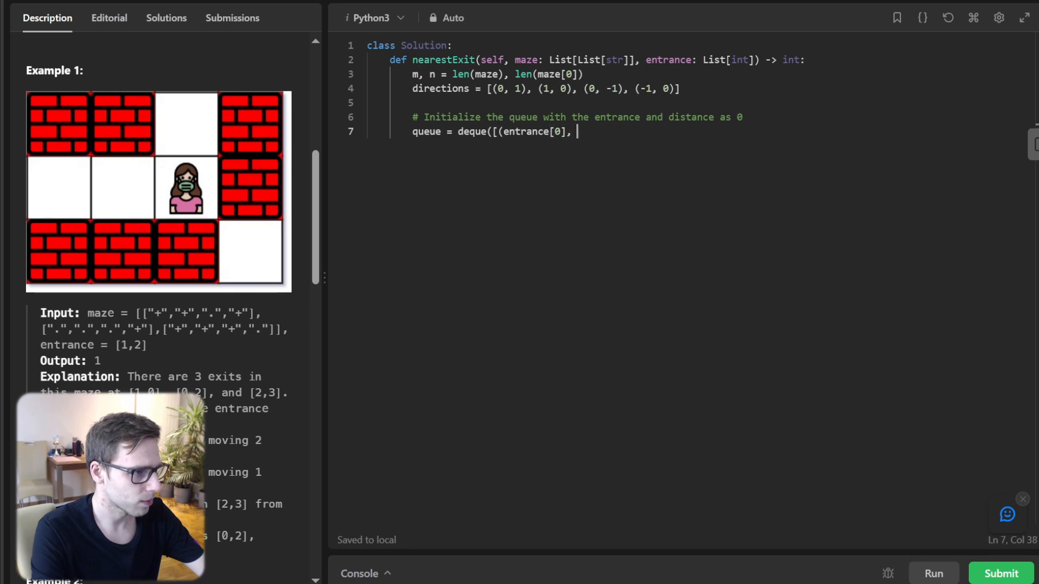
type("entrance[1]")
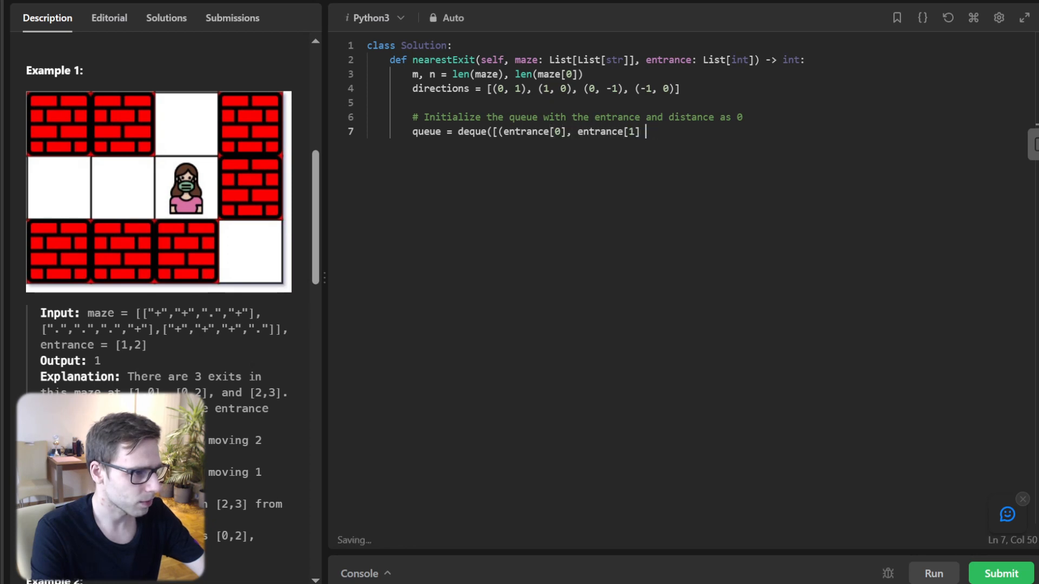
type(", 0])")
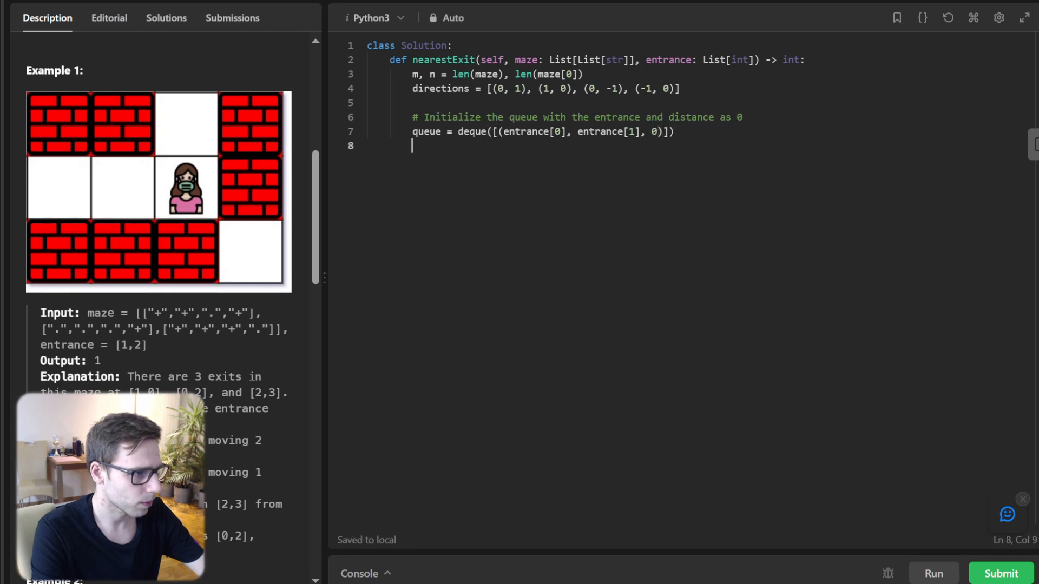
- Mark the entrance as visited with maze[entrance[0]][entrance[1]] = '+' and begin the while loop
type("# Mark the entrance as visited by con")
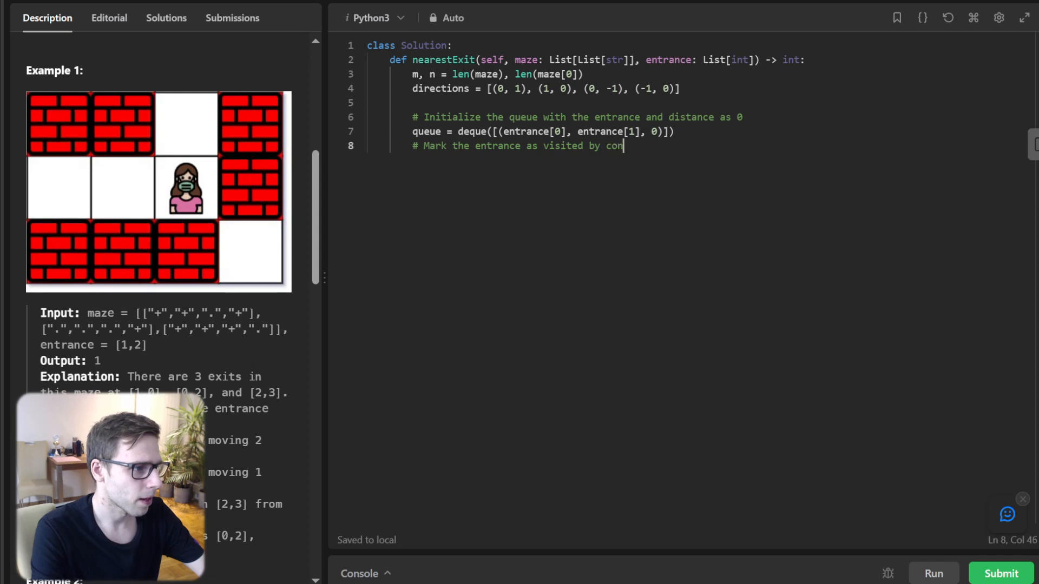
type("verting it to a wall")
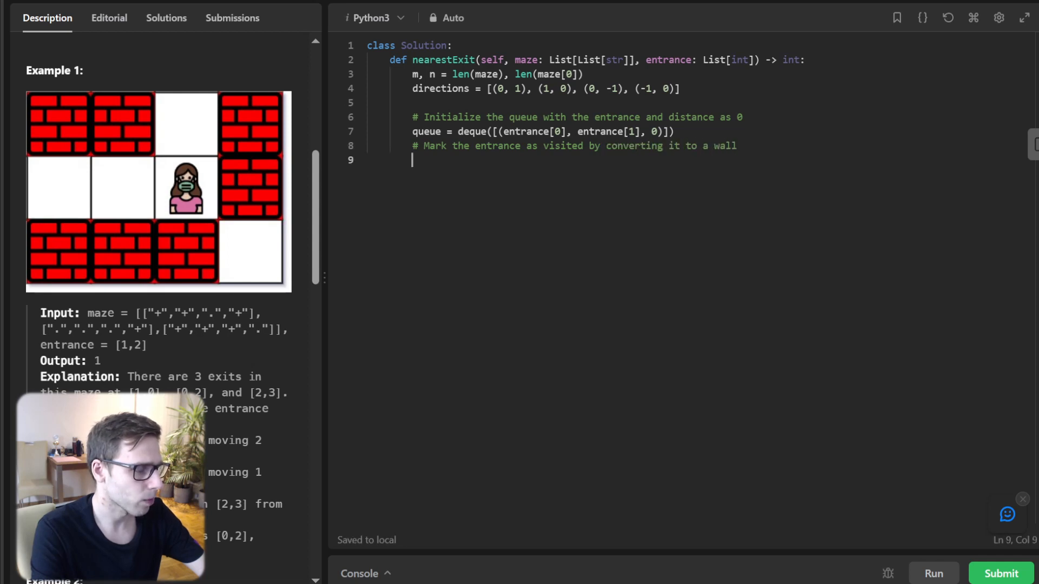
type("maze[entrance[0]][entrance[1")
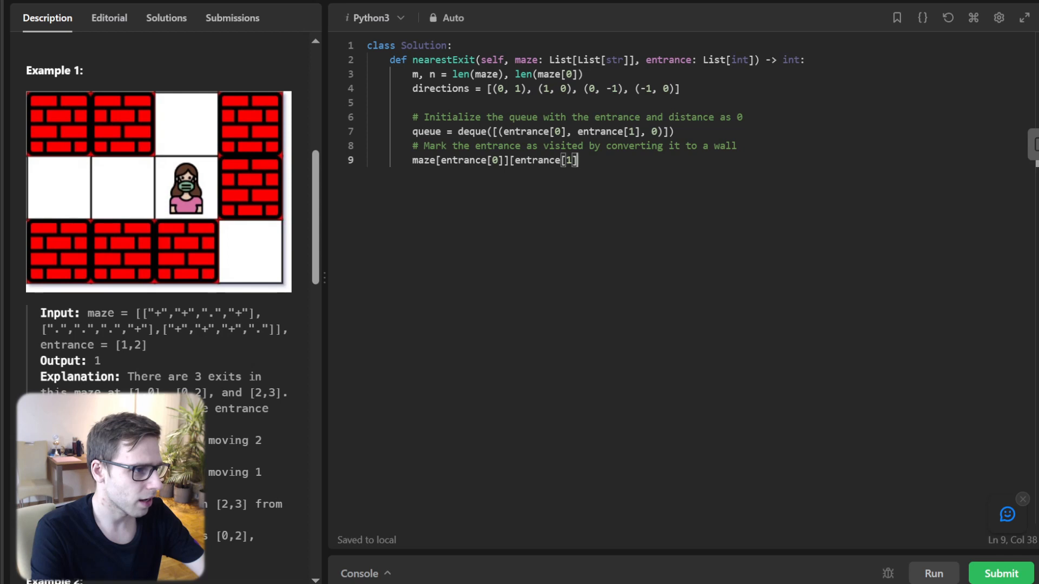
type("= '+'")
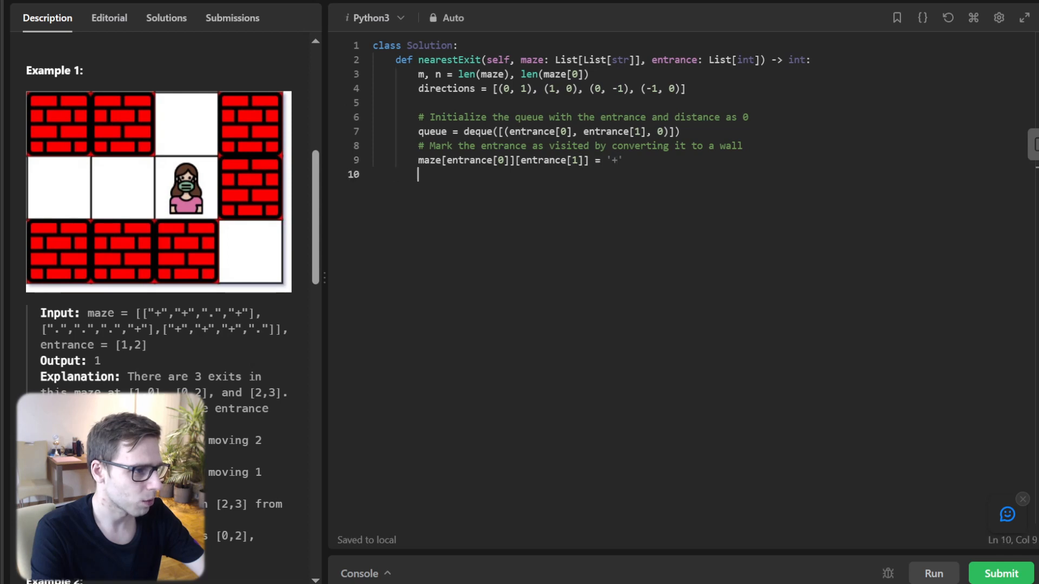
type("while queue:")
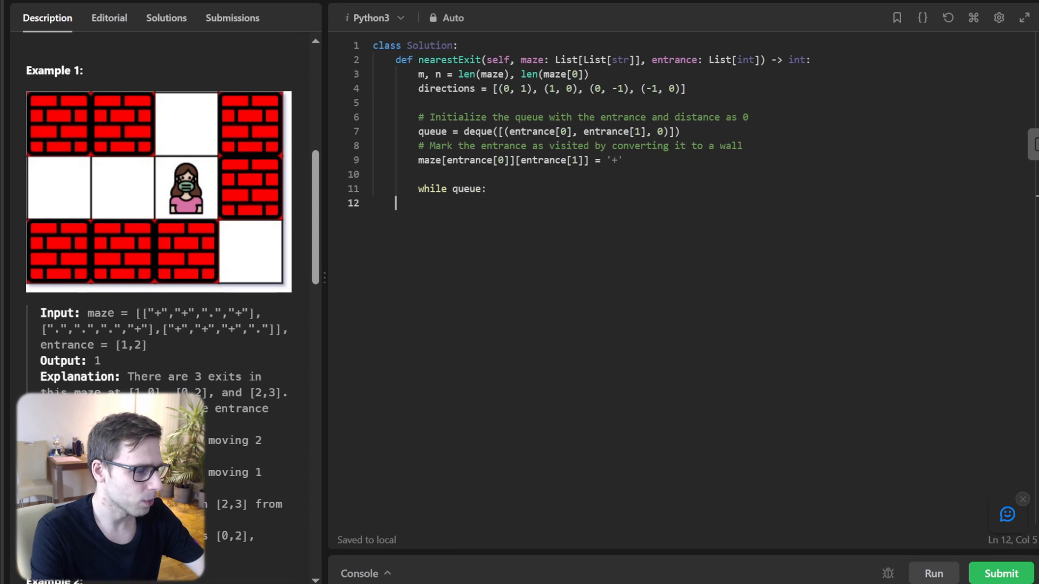
- Write row, col, distance = queue.popleft() inside the while loop
type("row, col,")
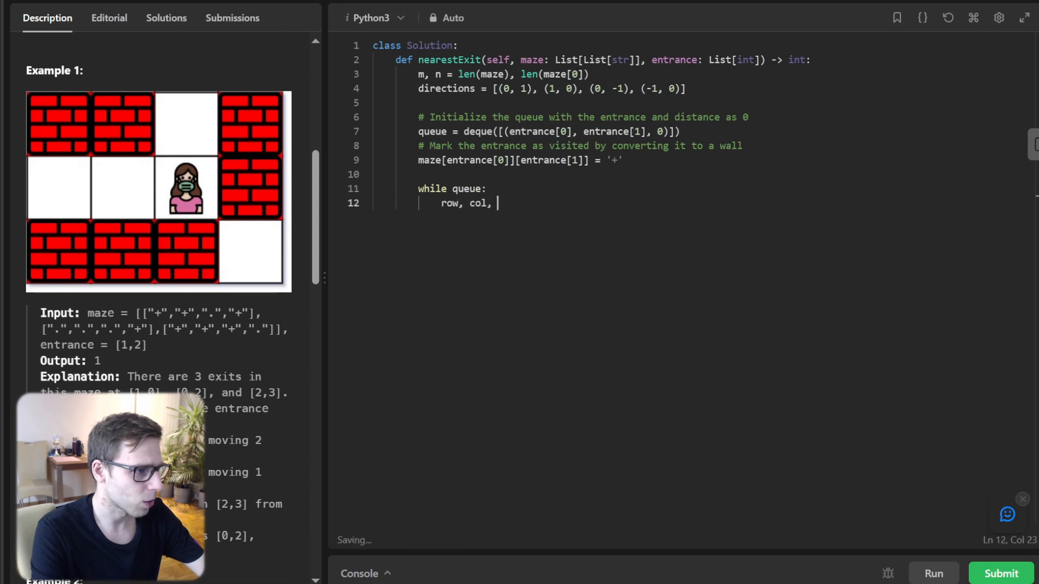
type("distance = queue.popleft(")
type("# Check if we've reached an exit that is not the entrance")
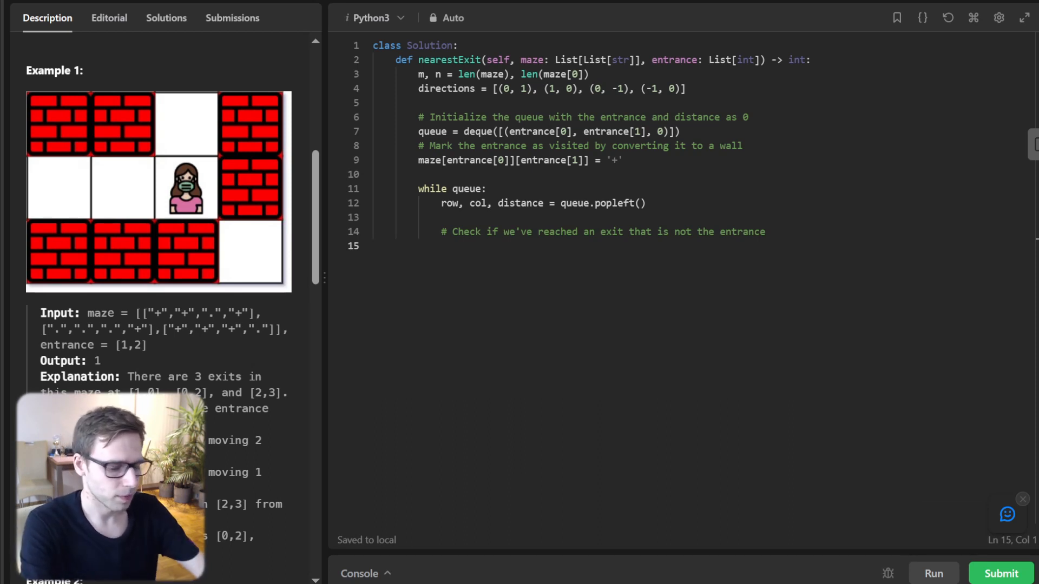
- Return distance when a border cell is reached with distance > 0
type("if (row == 0 or row == m - 1 or")
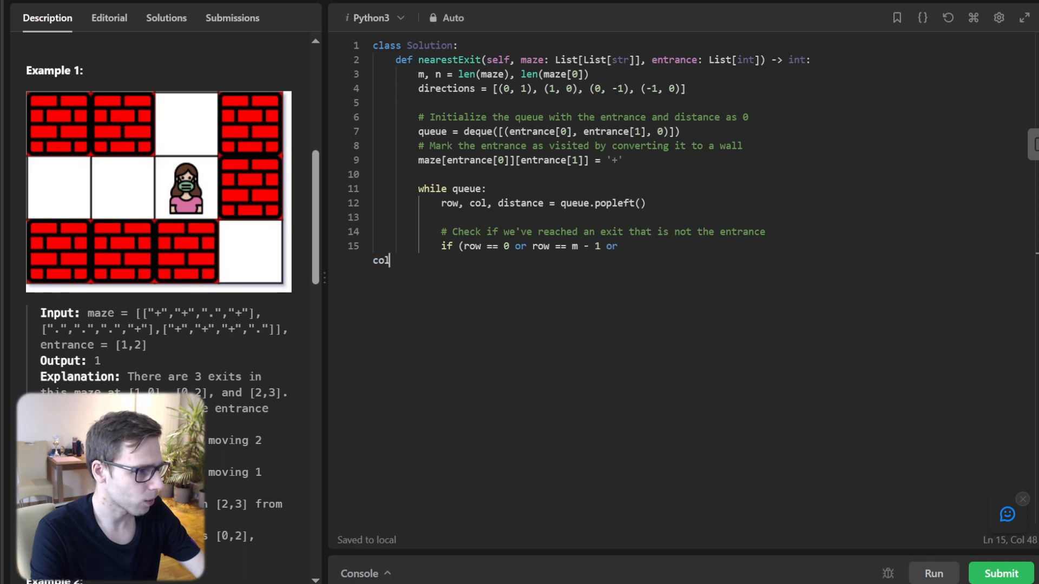
type("col == 0 or col == n -")
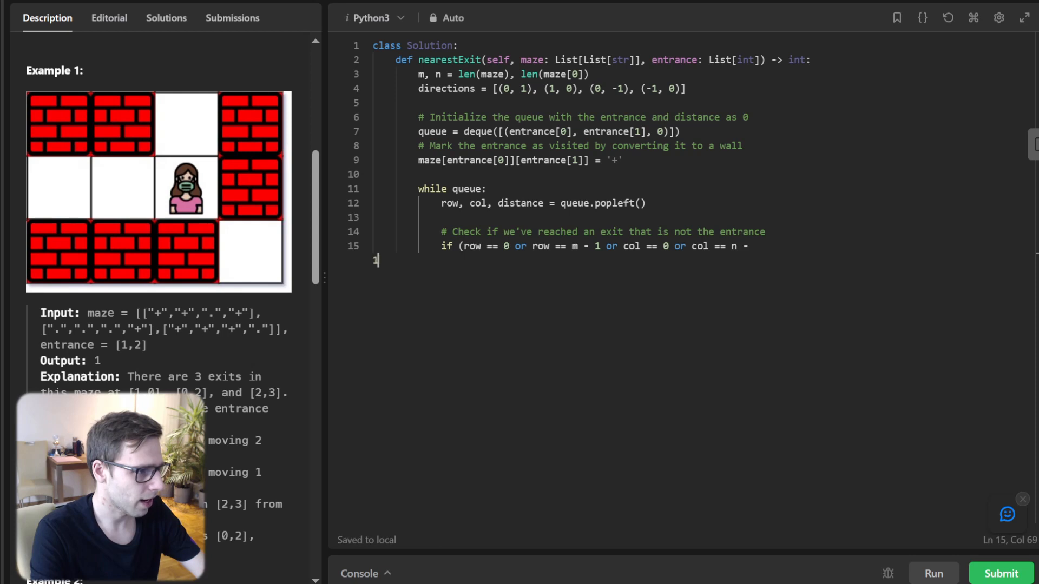
type("1) and (distance > 0):")
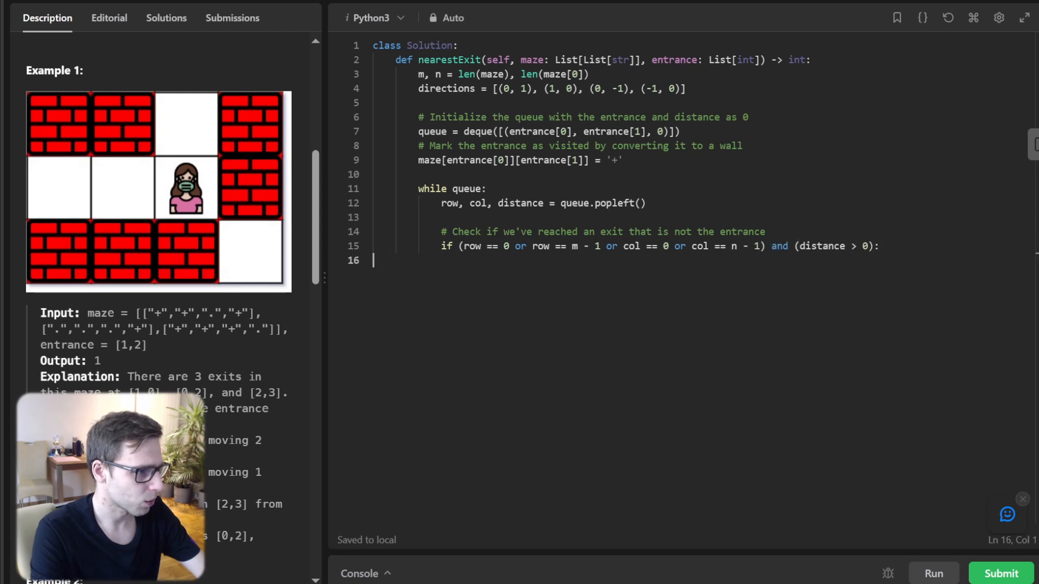
type("return distance")
type("# Check all neighbors and enqueue them if they are empty cells")
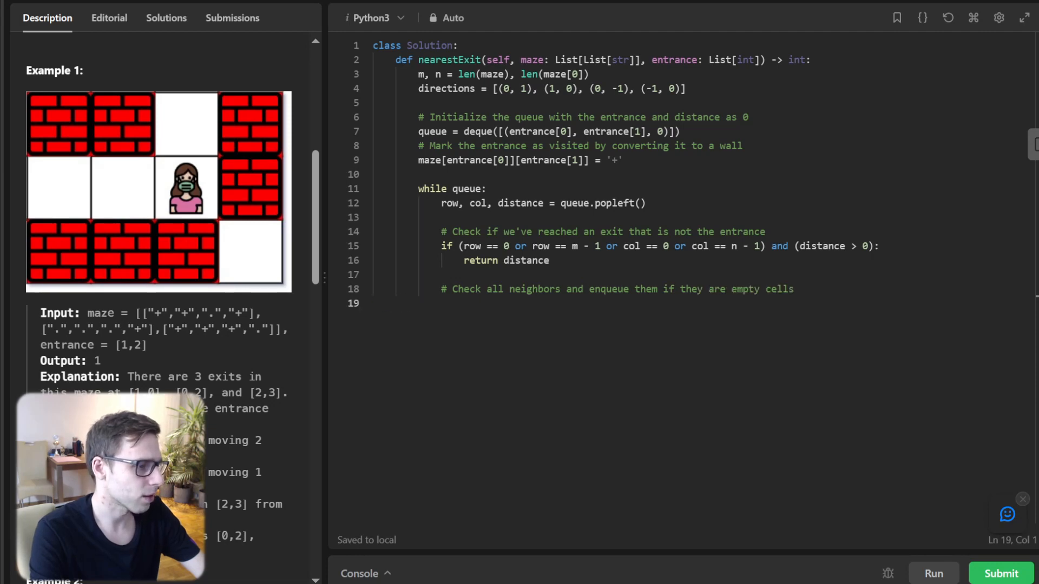
- Loop for dr, dc in directions, checking the neighbour is in bounds and maze[r][c] == '.'
type("for")
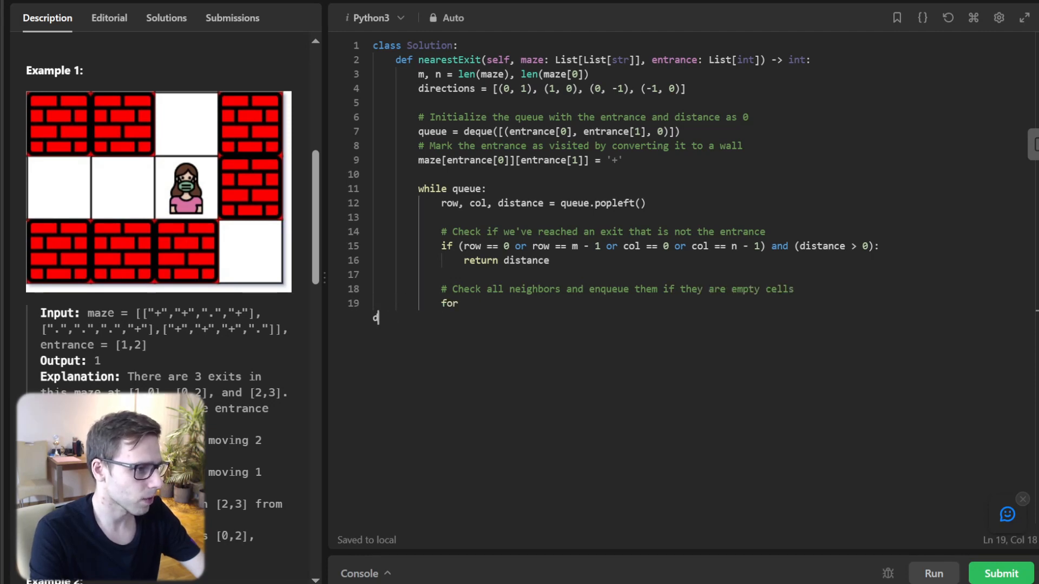
type("dr, dc in directions:")
type("r, c = row +")
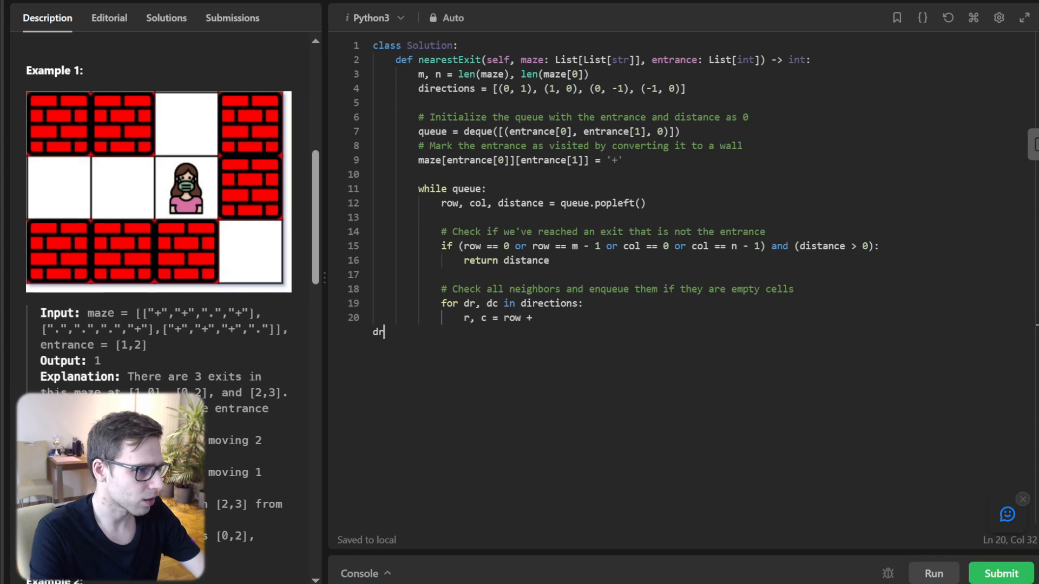
type("dr, col + dc")
type("if")
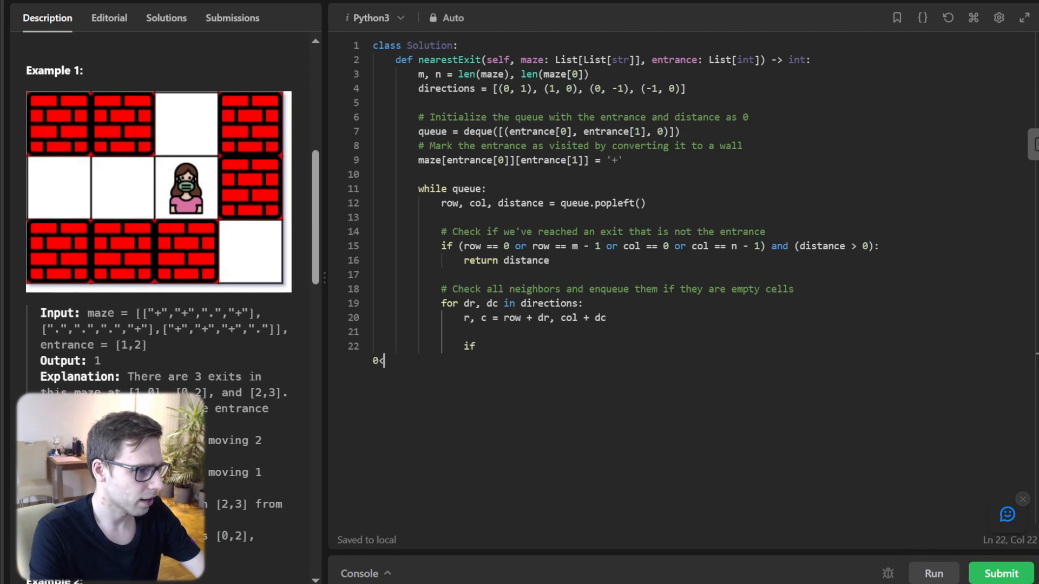
type("<")
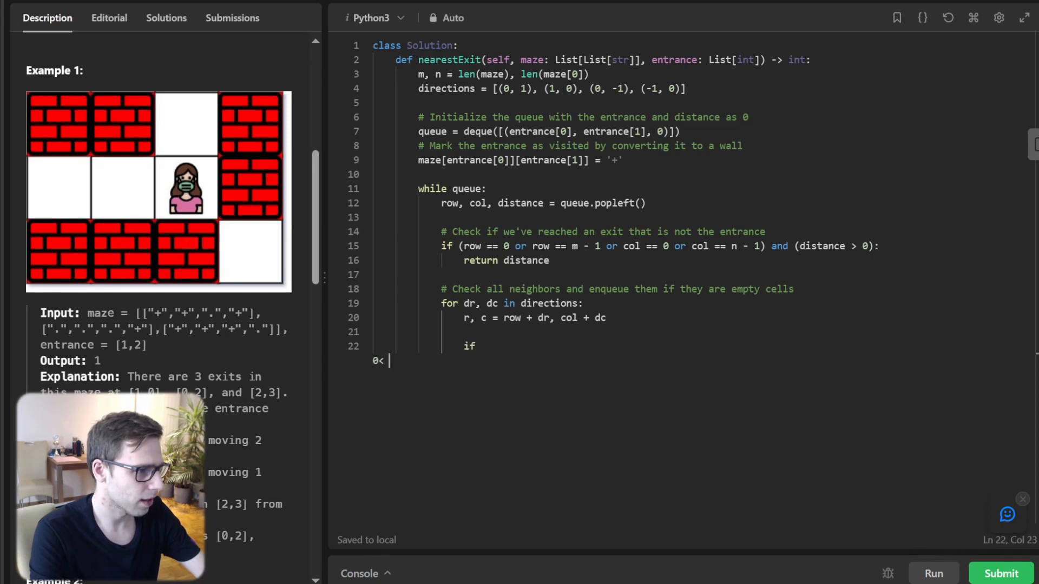
type("0")
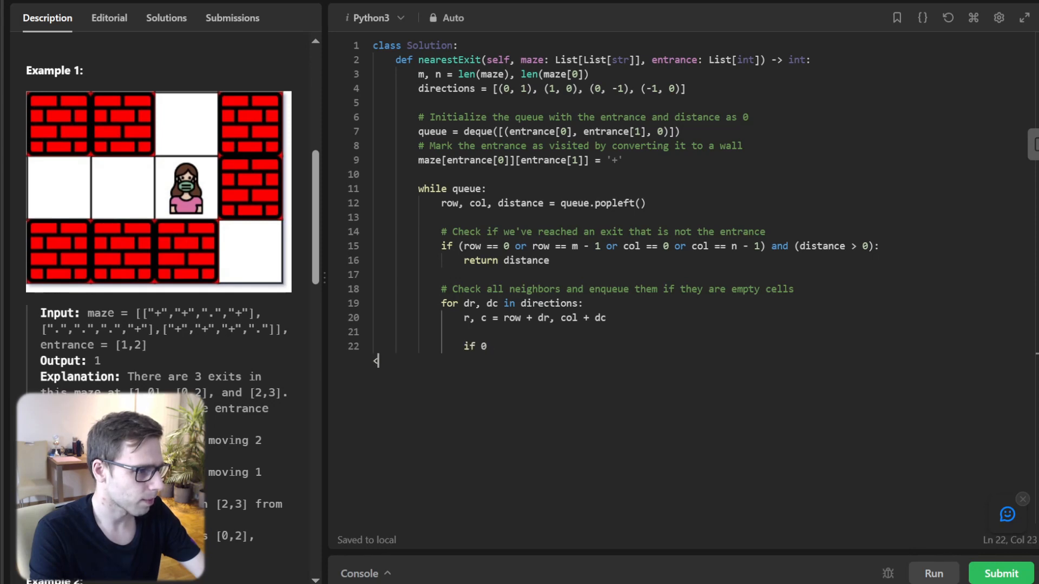
type("<= r < m and 0 <= c < n and maze[r")
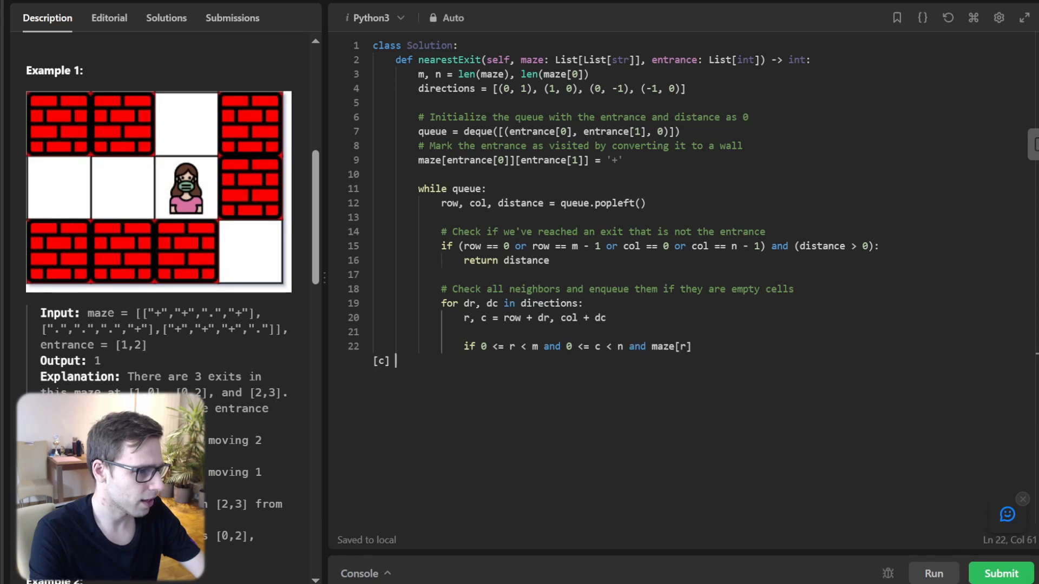
type("[c] == '.':")
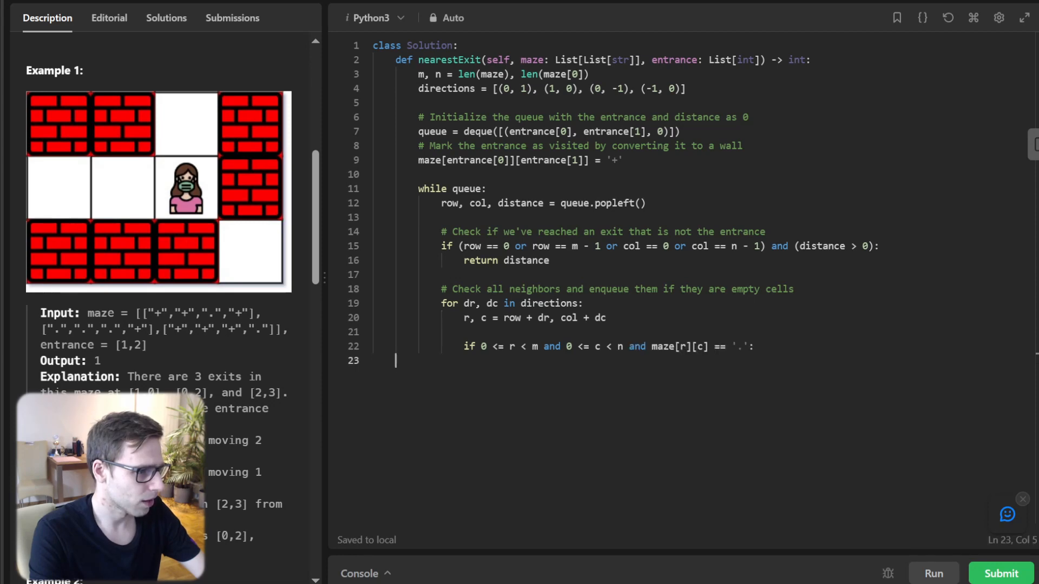
- Mark the neighbour '+', append (r, c, distance + 1) to the queue, and return -1 when no exit exists
type("maze[r][c] = '+")
type("queue.append((r, c, ")
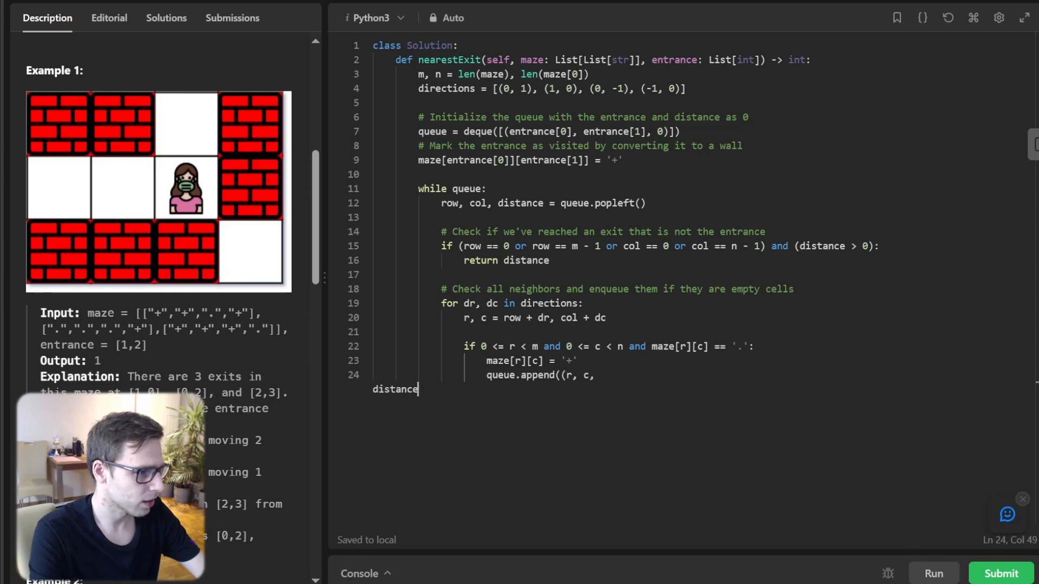
type("distance + 1))")
type("# If we get here, there is no")
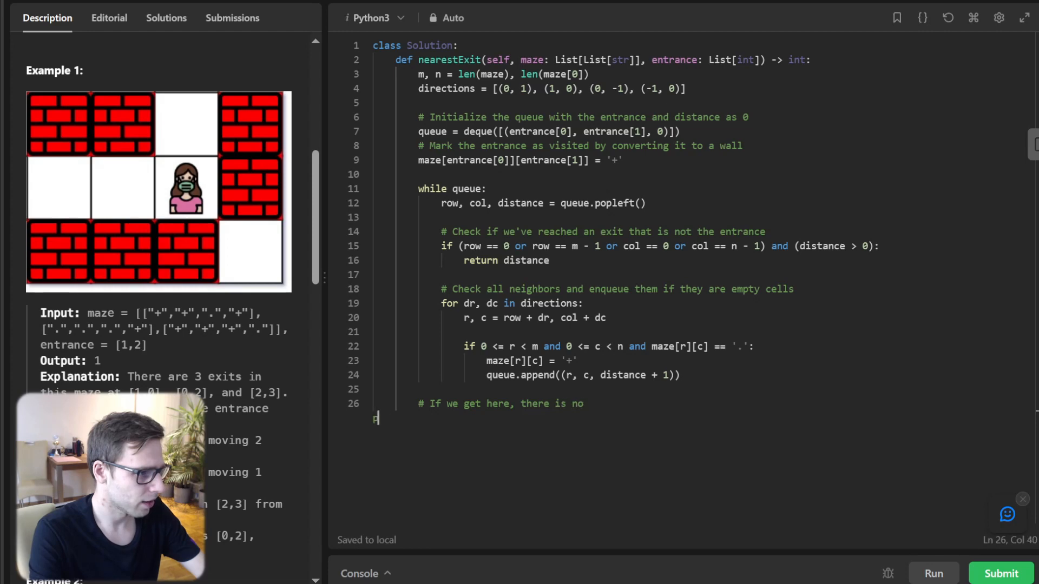
type("path to an exit")
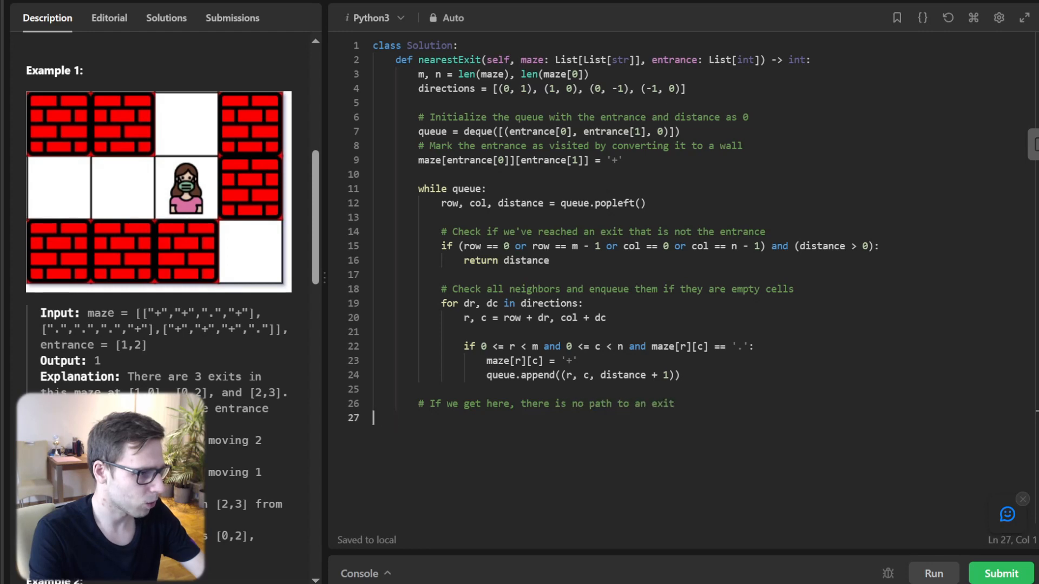
type("return -1")
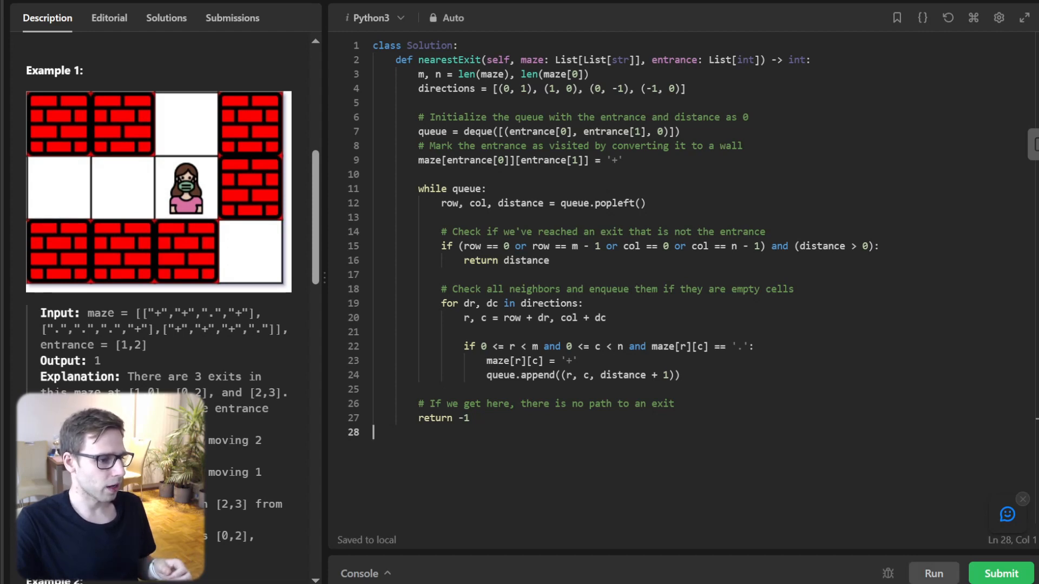
- Run the solution, confirm Accepted with output 1, then submit it for judging
left_click(932, 574)
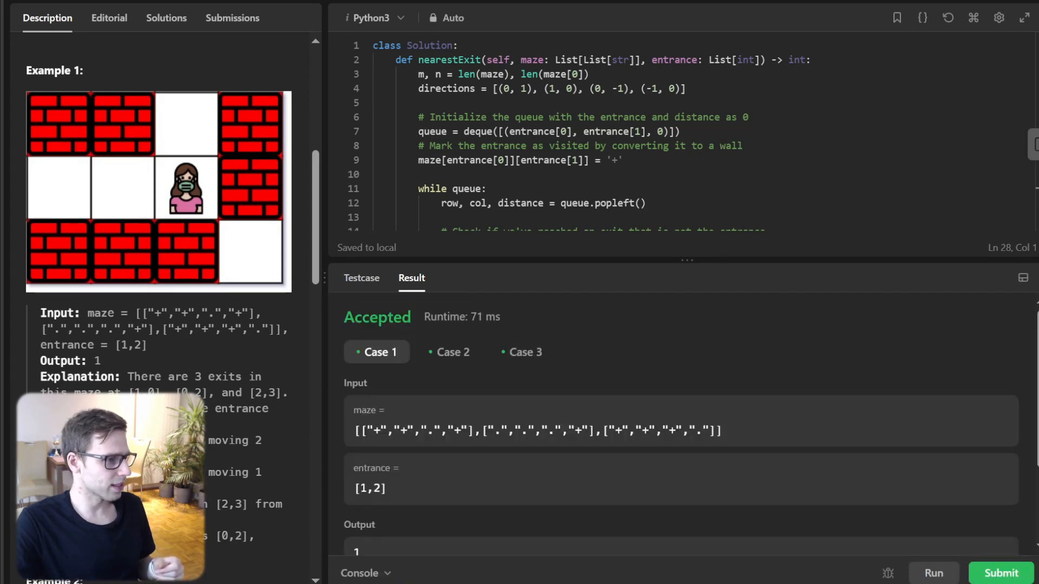
scroll("down", 3)
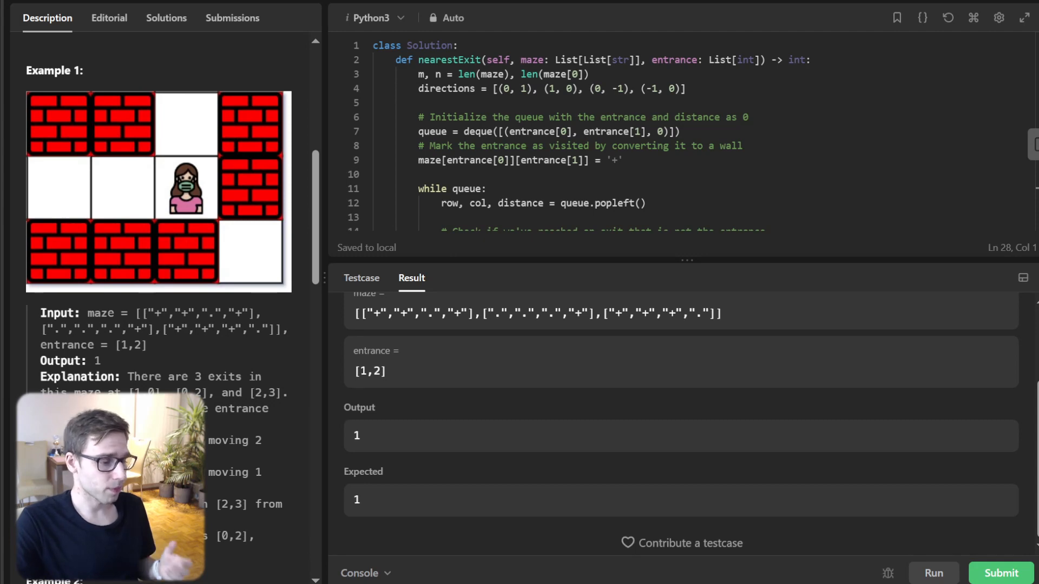
left_click(933, 573)
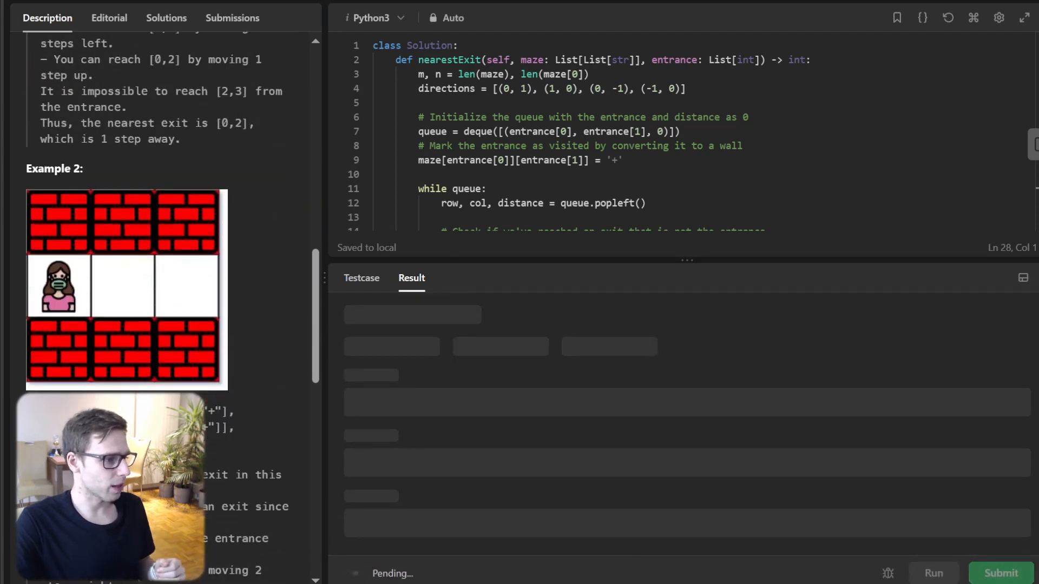